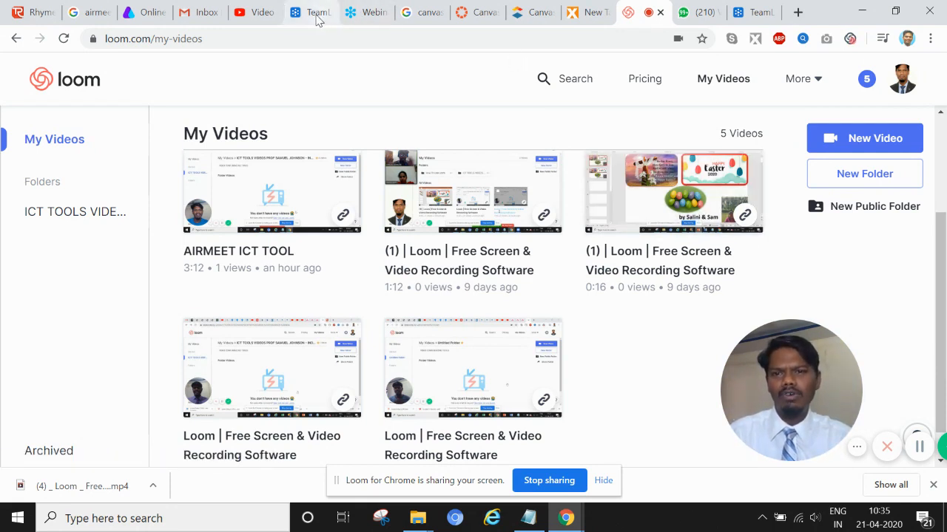
Step: Switch from the Loom My Videos library to the TeamLink home page tab
click(310, 13)
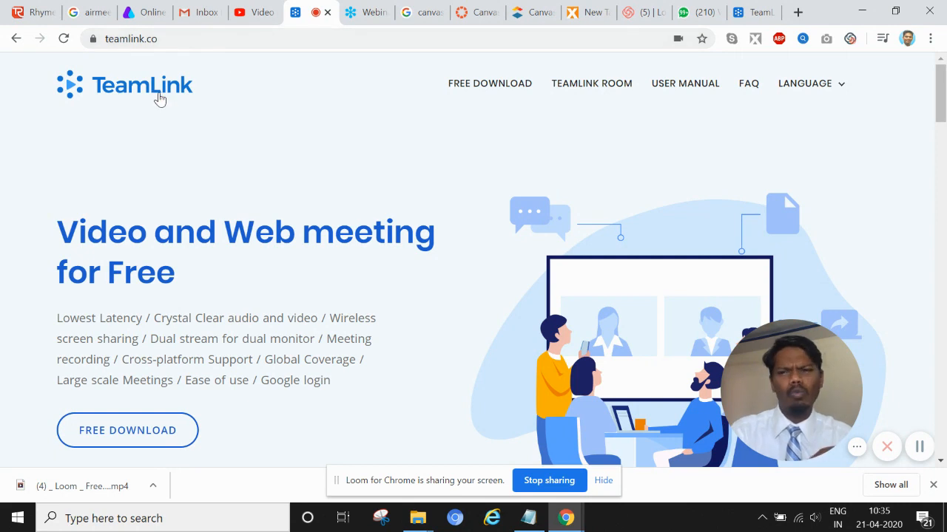
mouse_move(509, 87)
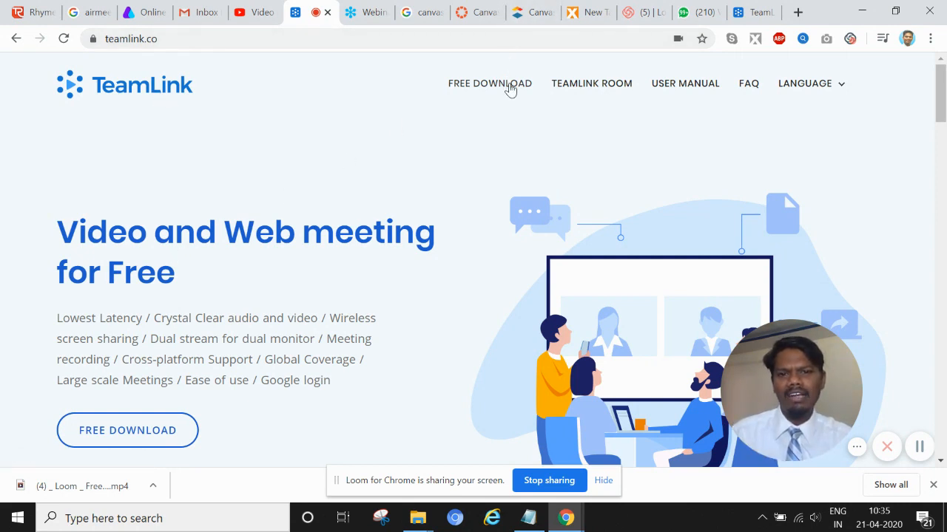
mouse_move(136, 305)
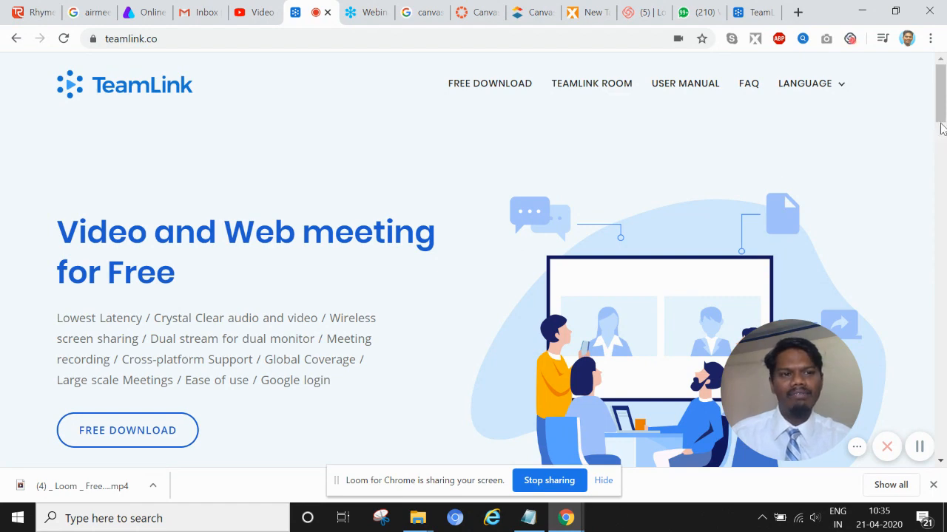
Step: Scroll the home page to '3 easy steps': create a room, send an invitation, start the meeting
scroll(down, 3)
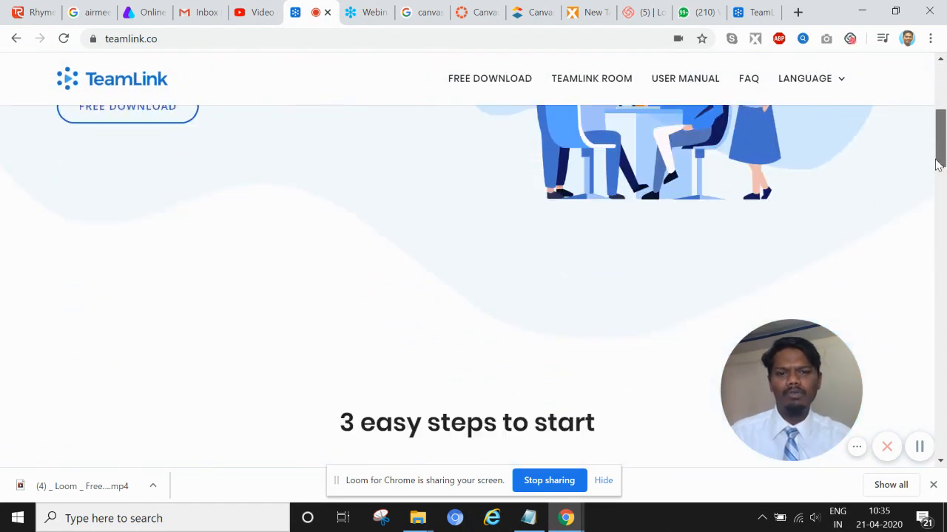
scroll(down, 3)
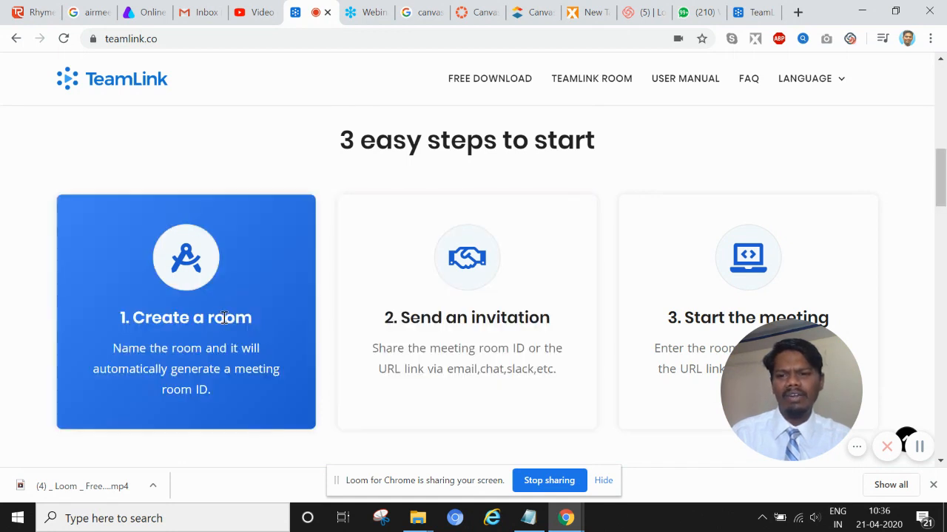
mouse_move(236, 317)
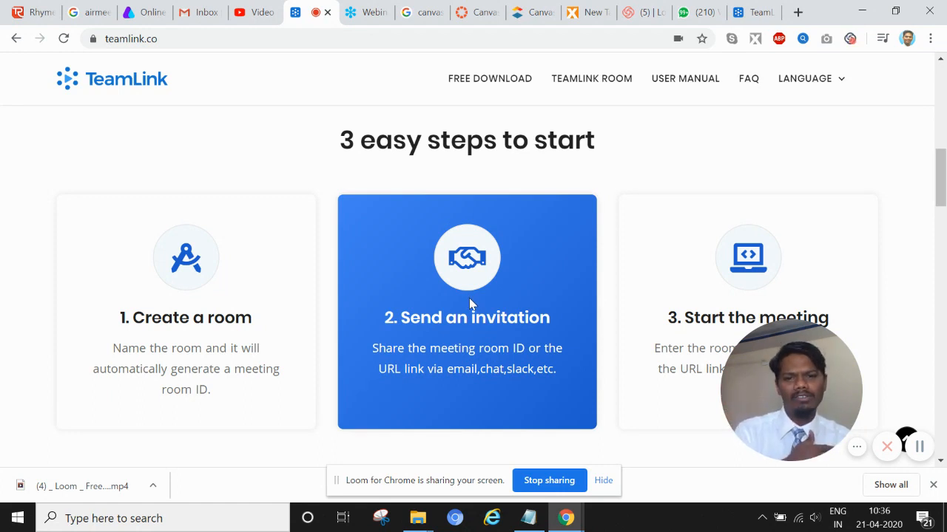
mouse_move(557, 320)
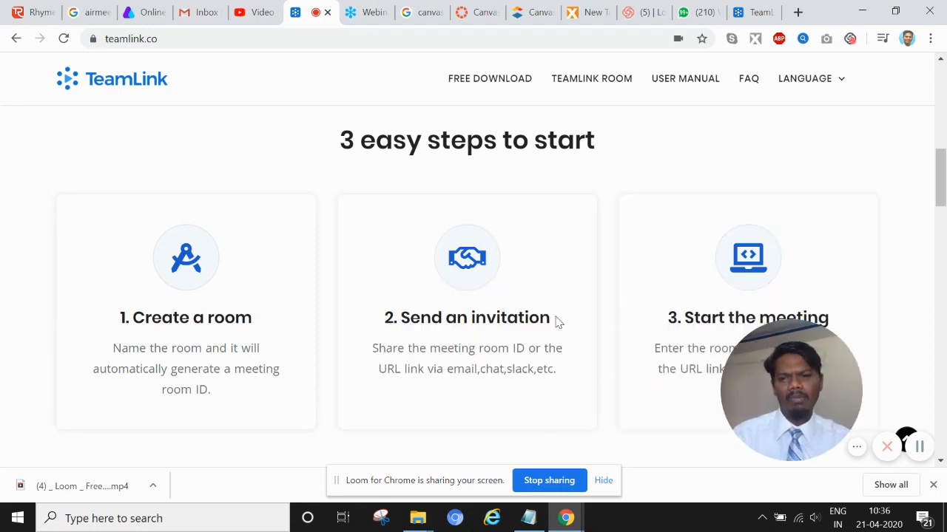
mouse_move(777, 277)
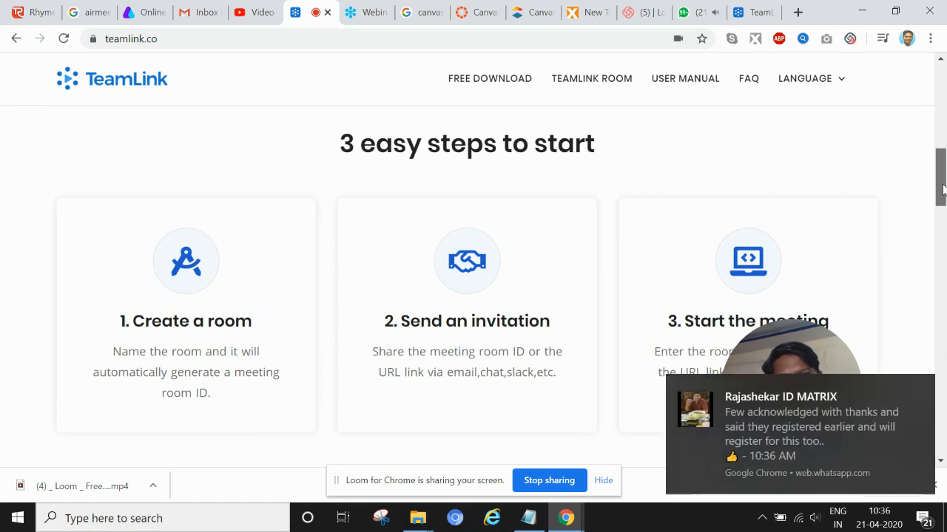
scroll(down, 3)
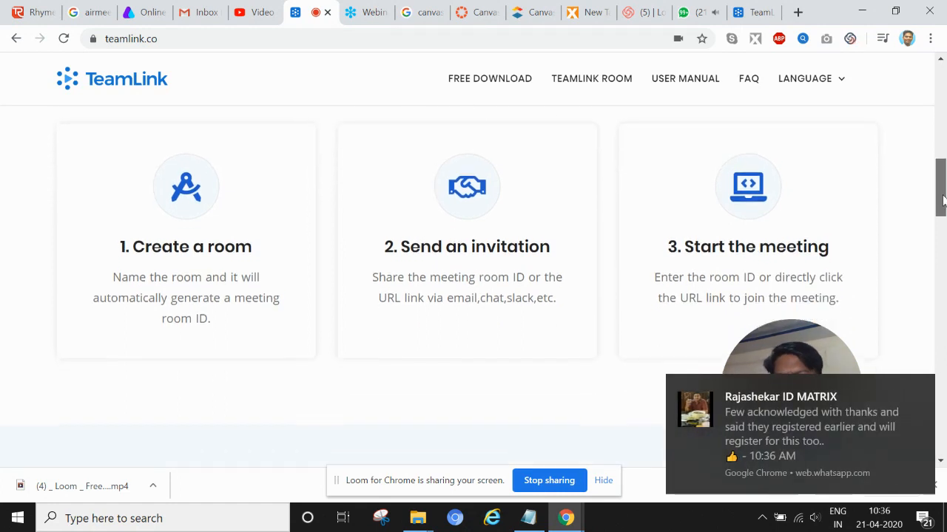
scroll(down, 3)
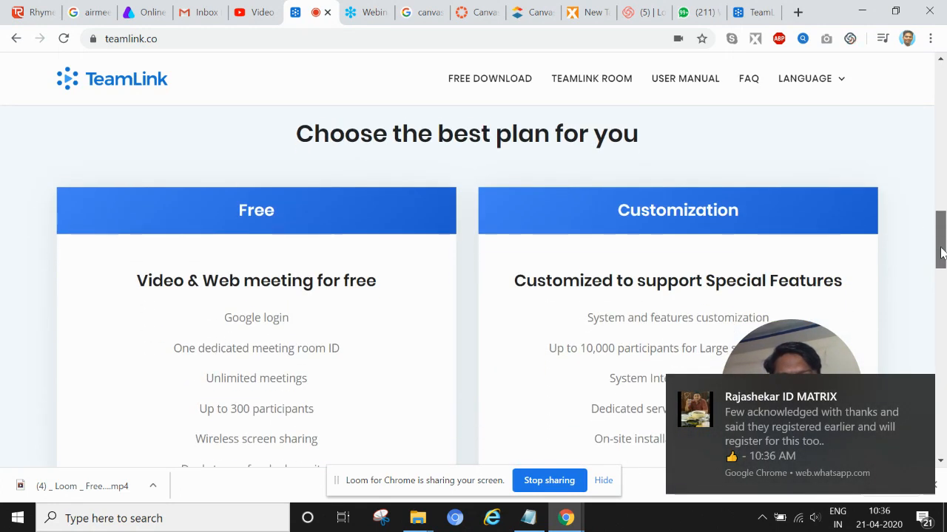
scroll(down, 3)
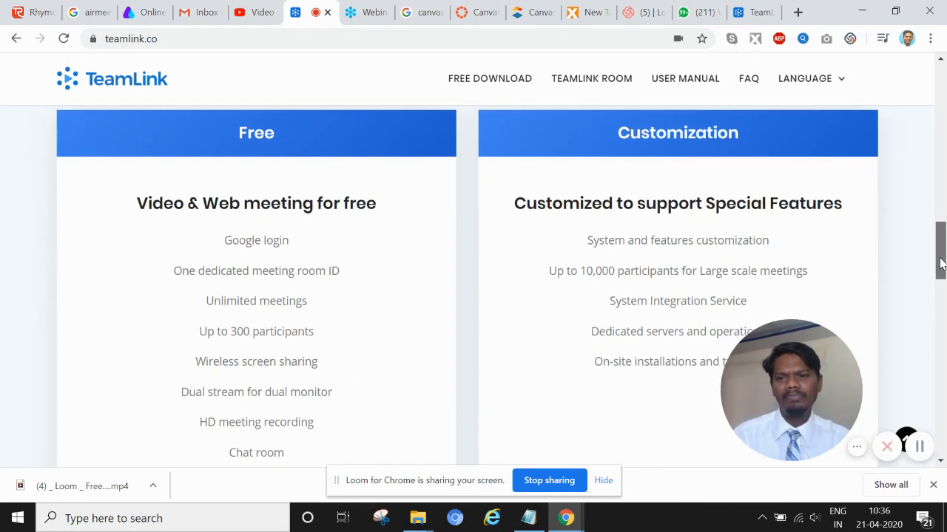
scroll(down, 3)
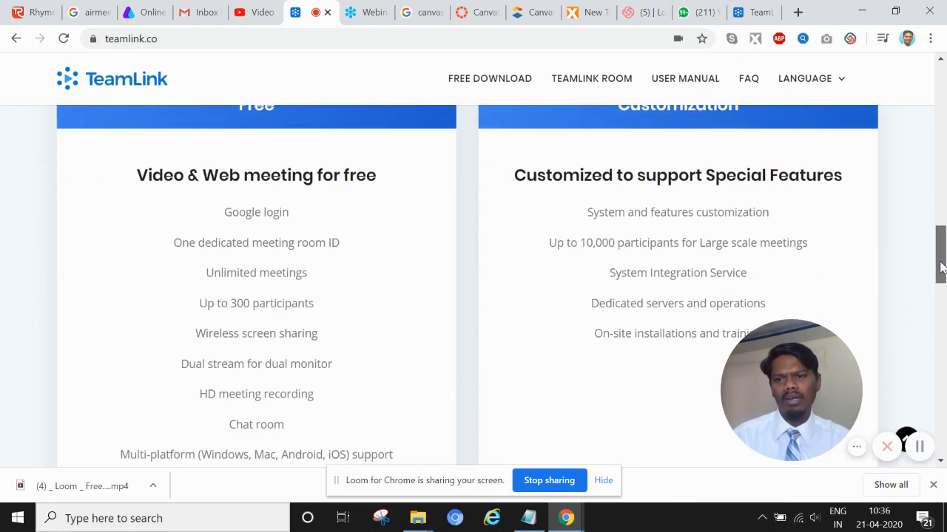
scroll(down, 3)
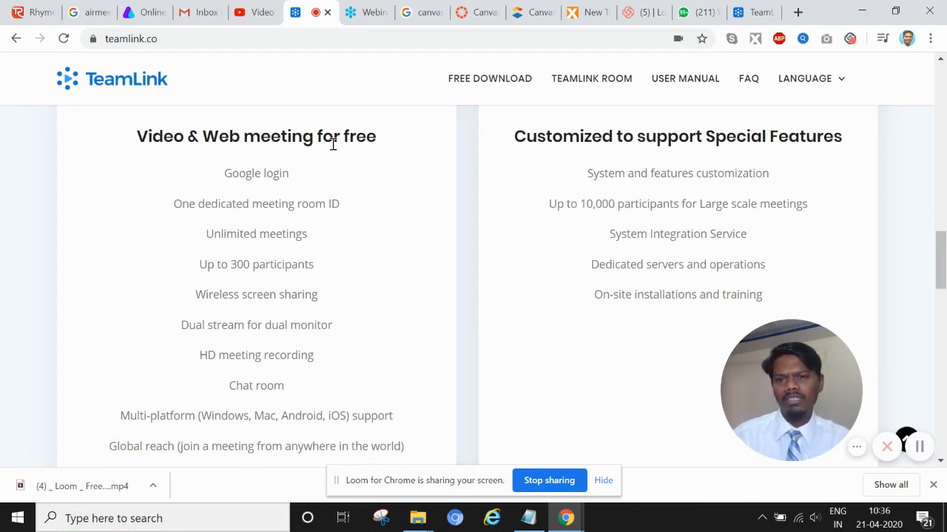
mouse_move(311, 239)
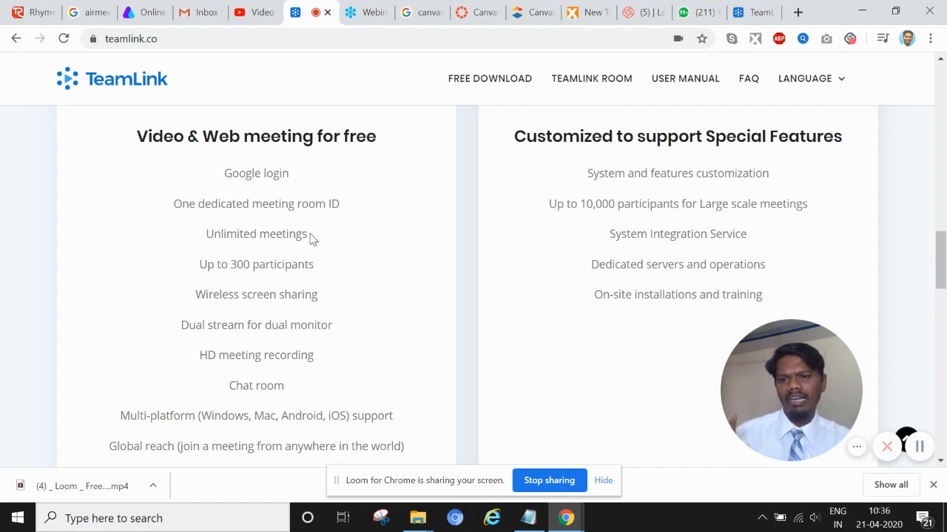
mouse_move(343, 220)
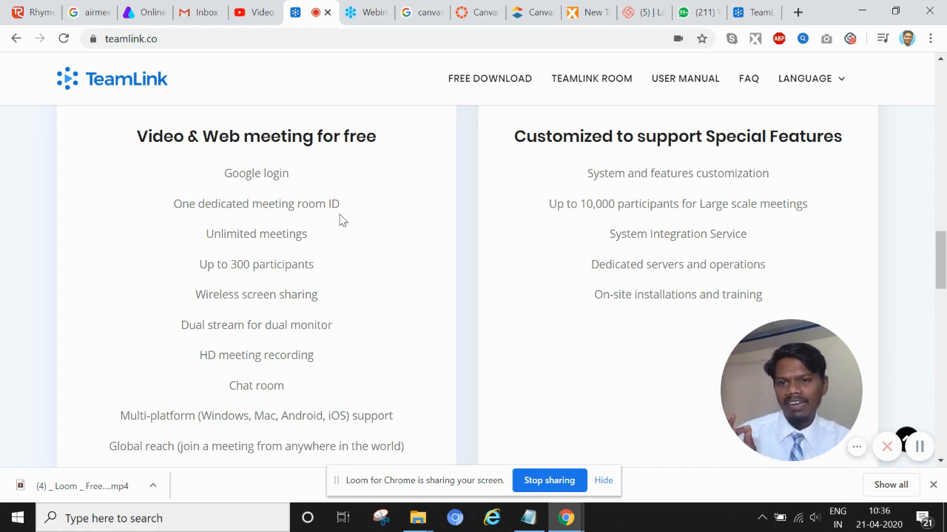
mouse_move(185, 231)
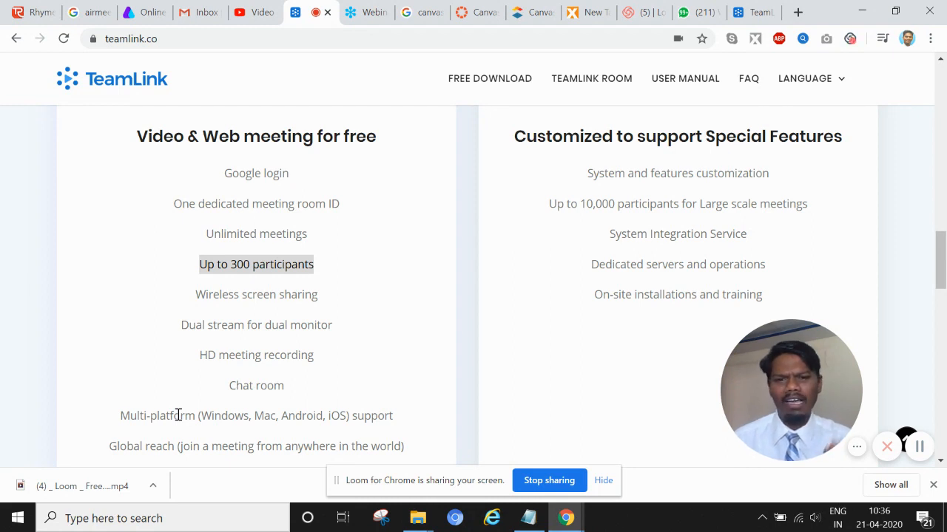
mouse_move(932, 255)
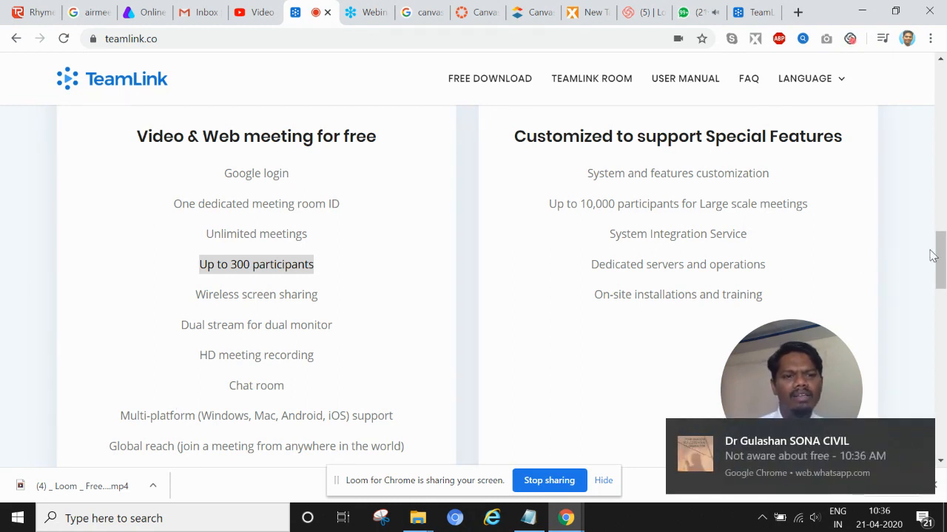
scroll(down, 3)
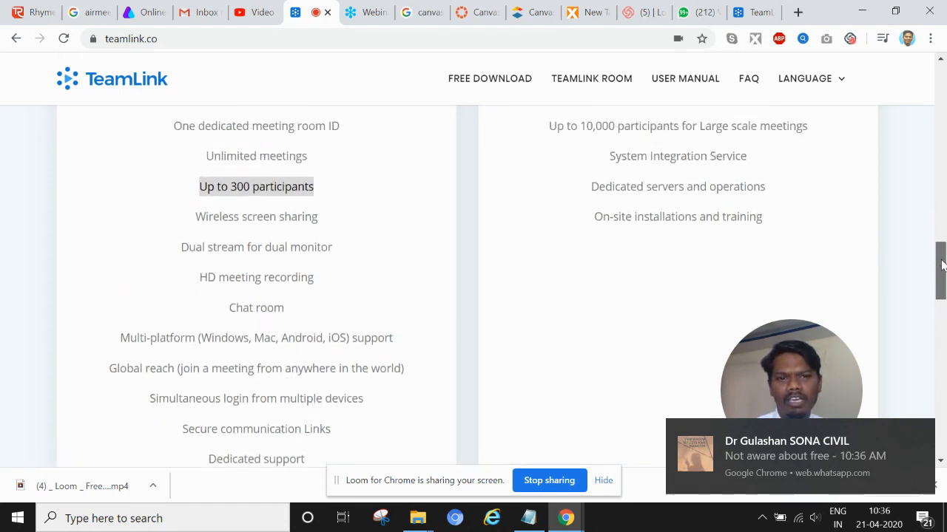
scroll(down, 3)
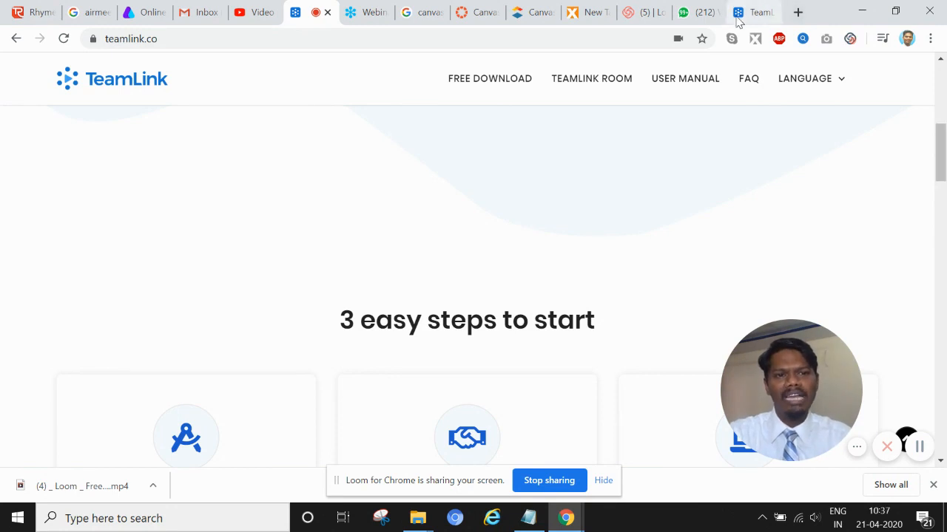
Step: Review the user manual's Sign Up and log-in steps, then return to the User Guide introduction
click(684, 79)
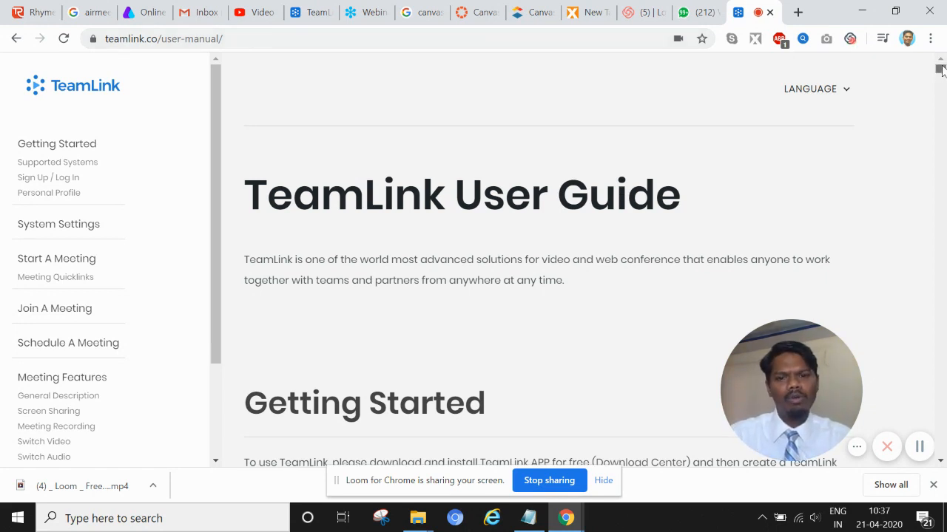
scroll(down, 3)
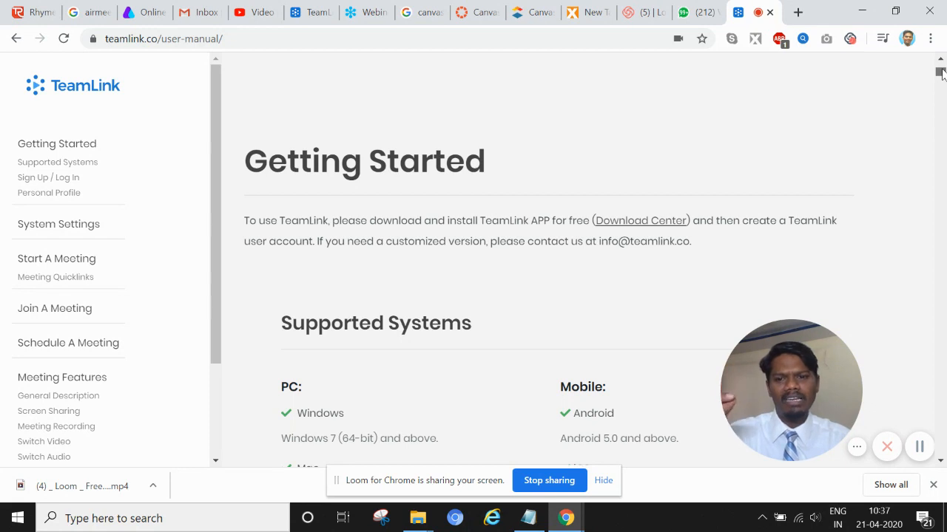
scroll(down, 3)
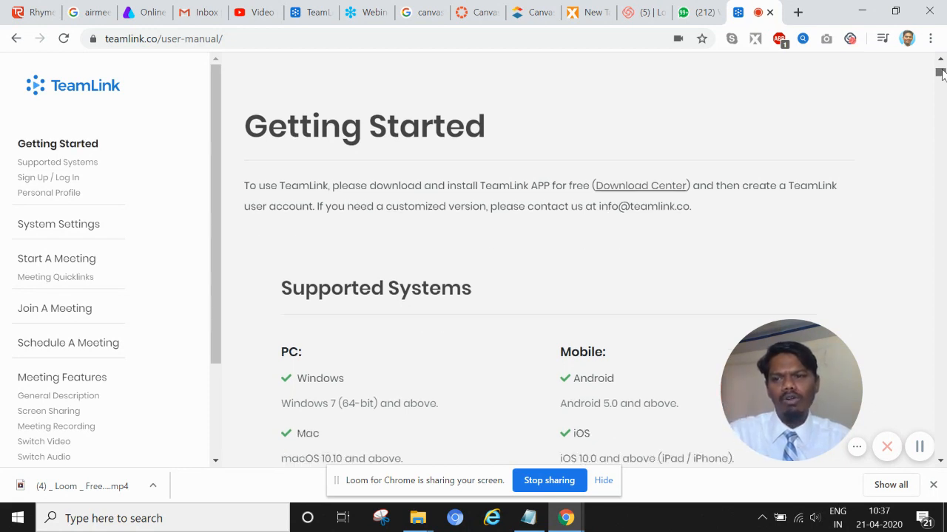
mouse_move(89, 262)
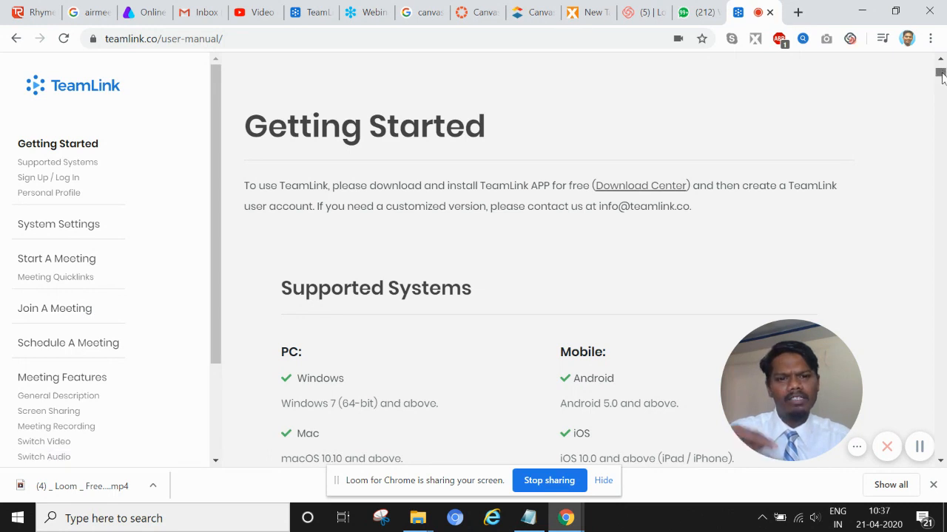
scroll(down, 3)
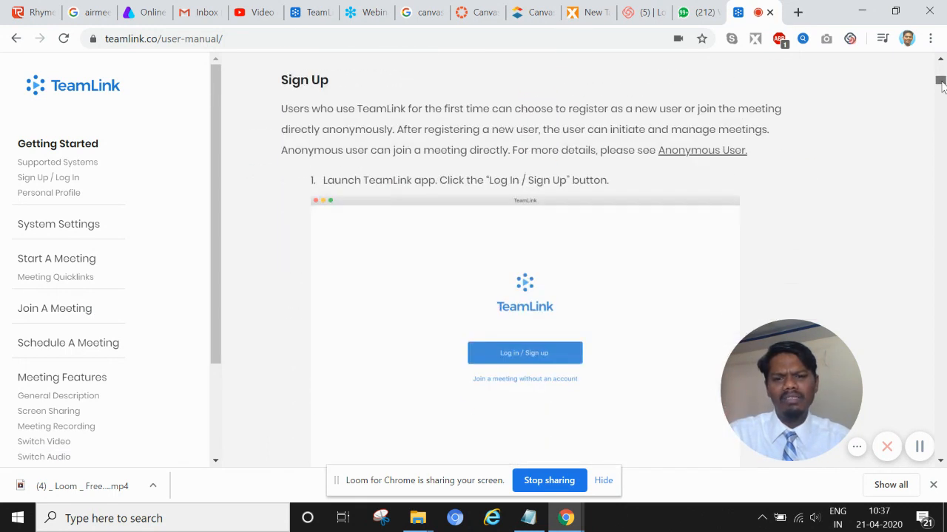
scroll(down, 3)
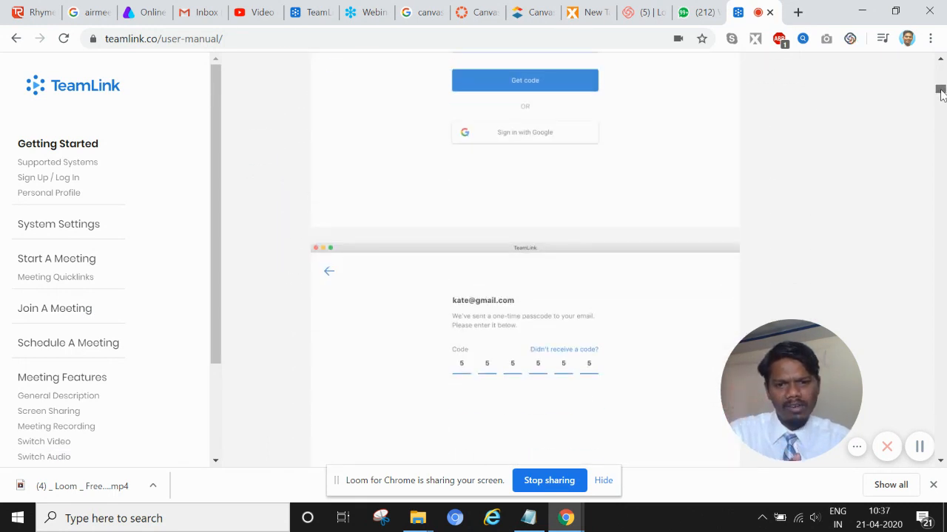
scroll(up, 3)
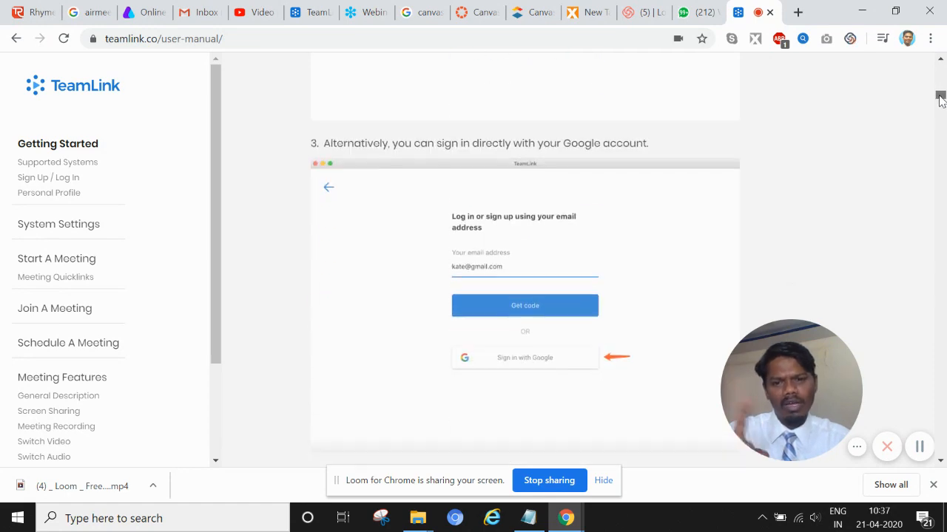
scroll(up, 3)
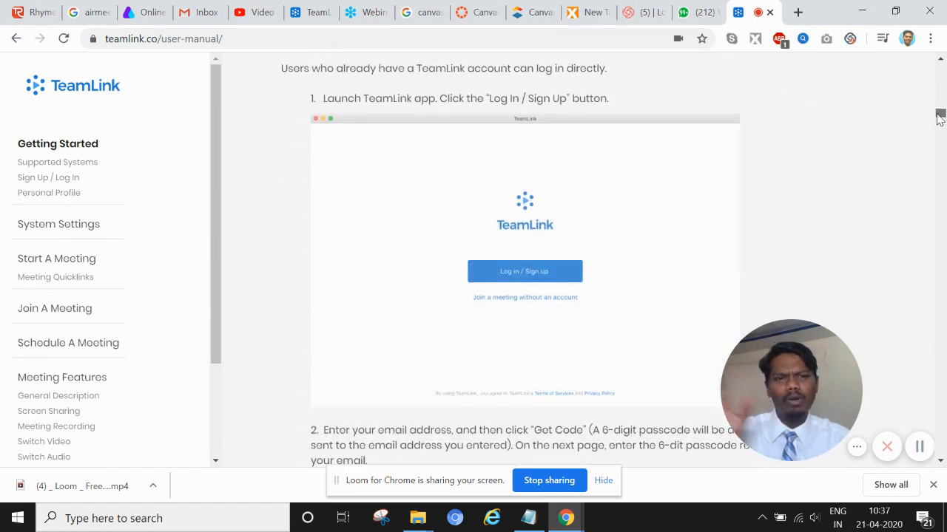
scroll(up, 3)
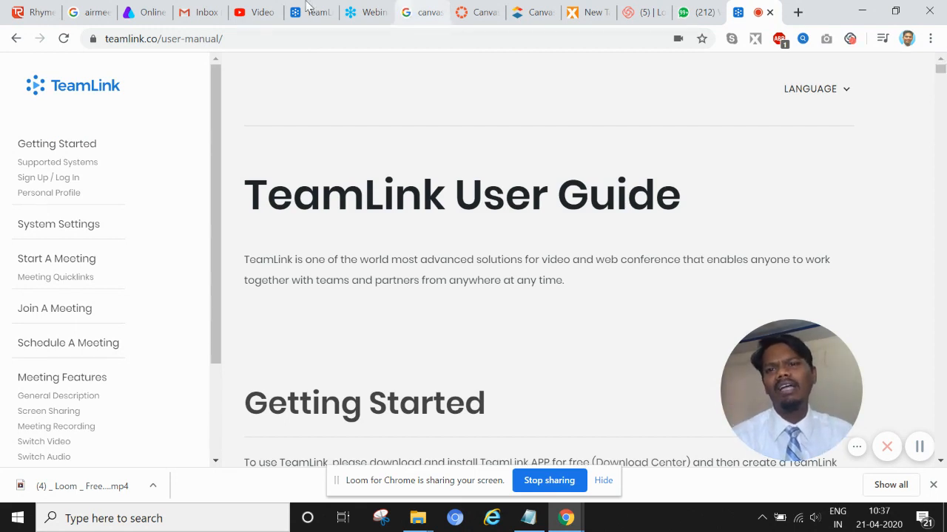
Step: Return to the top of the TeamLink home page and dismiss the WhatsApp notification
click(310, 13)
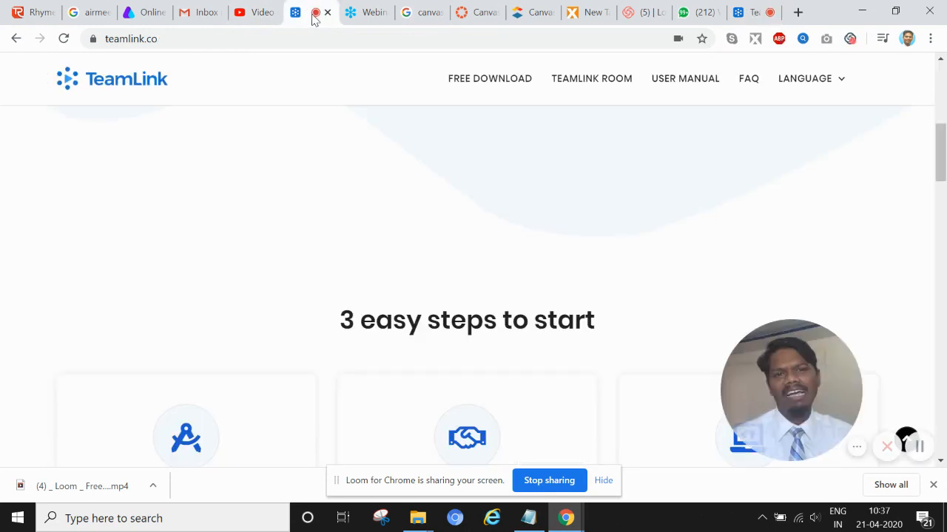
scroll(up, 3)
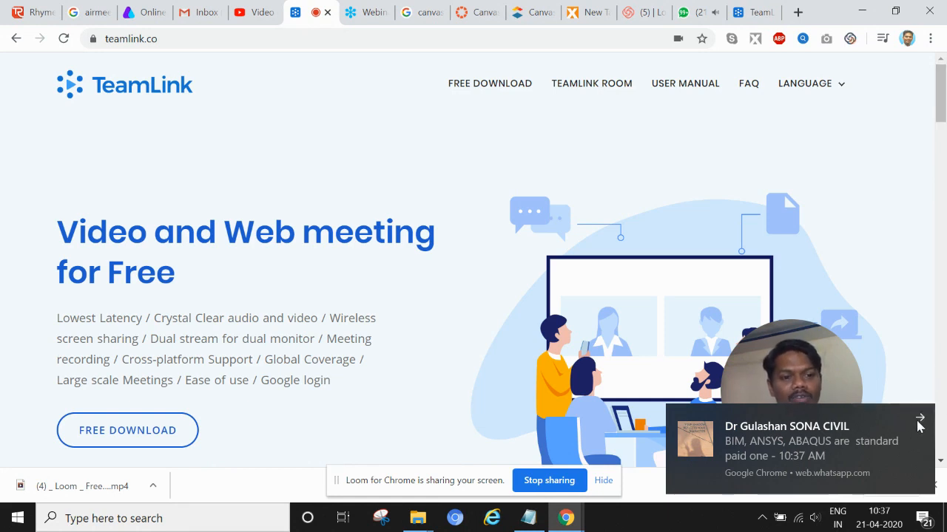
click(920, 419)
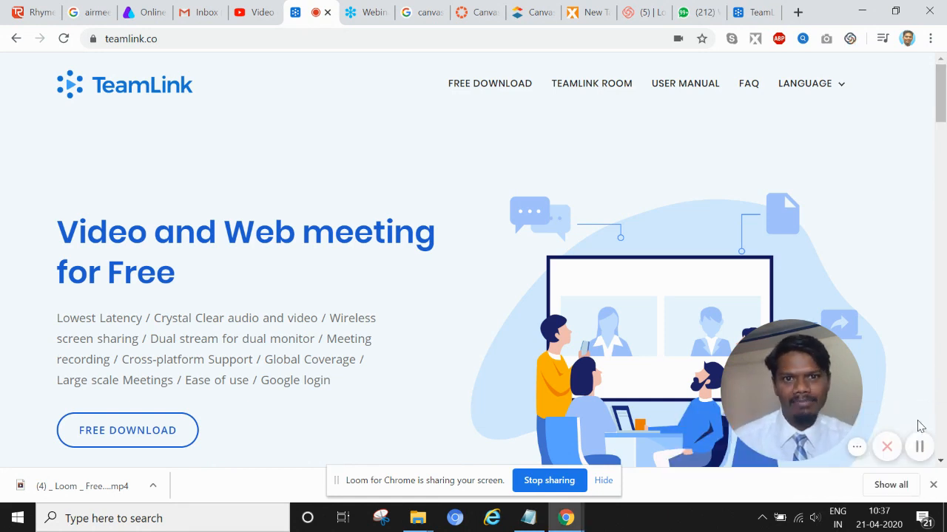